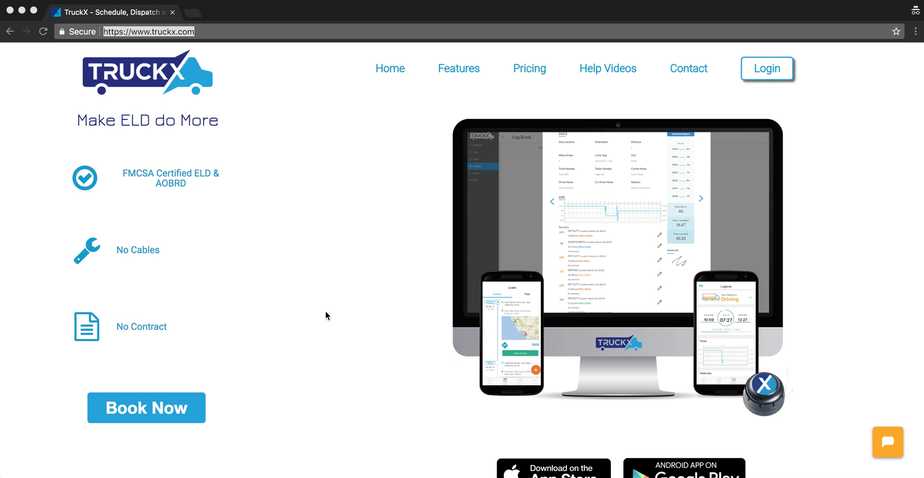
# Go from the truckx.com homepage to the web account login page
pyautogui.click(147, 31)
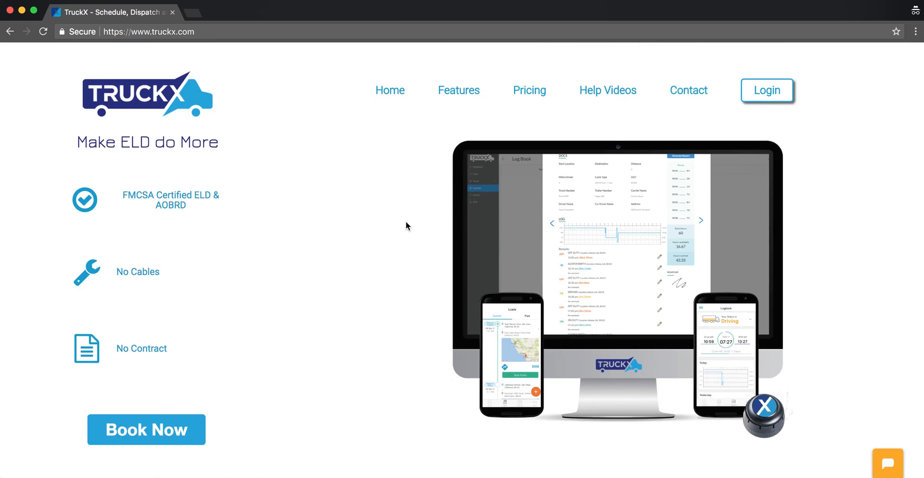
pyautogui.click(766, 90)
pyautogui.write('con')
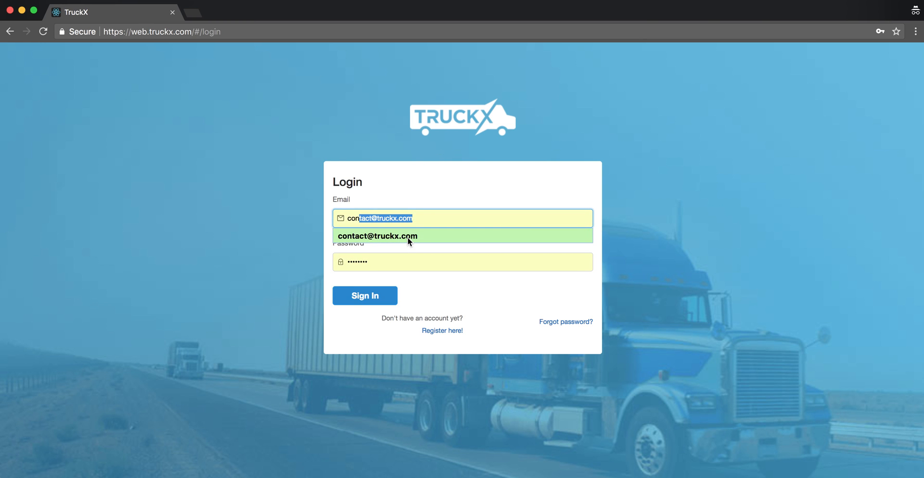
# Fill the saved account email from autofill and sign in to the Log Book
pyautogui.click(364, 295)
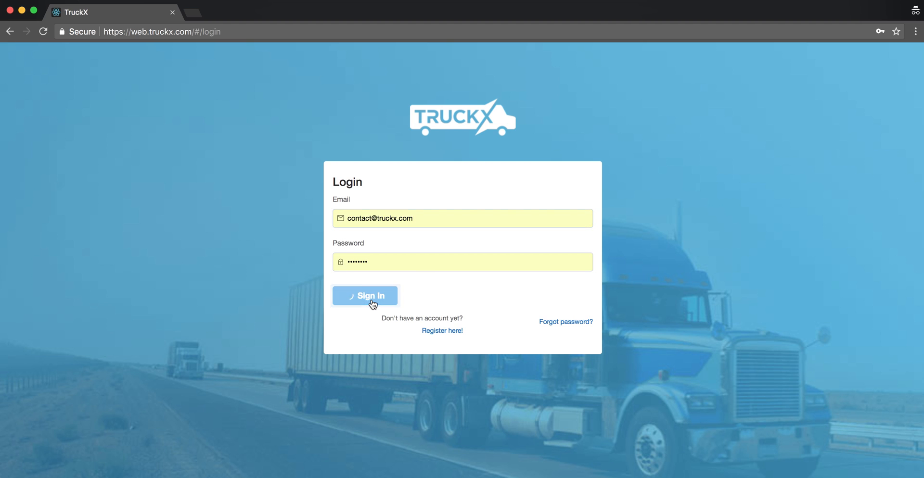
pyautogui.click(365, 296)
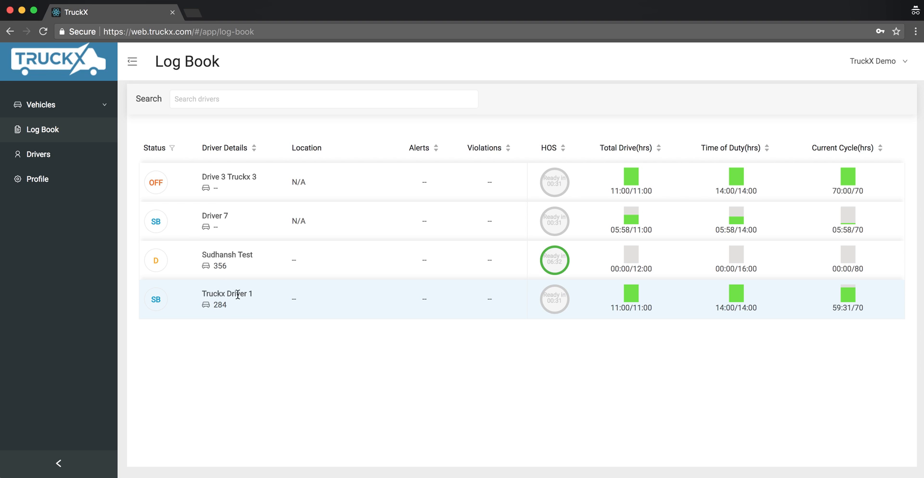
# Open Drivers from the sidebar and inspect Truckx Driver 1's row and license number
pyautogui.click(38, 154)
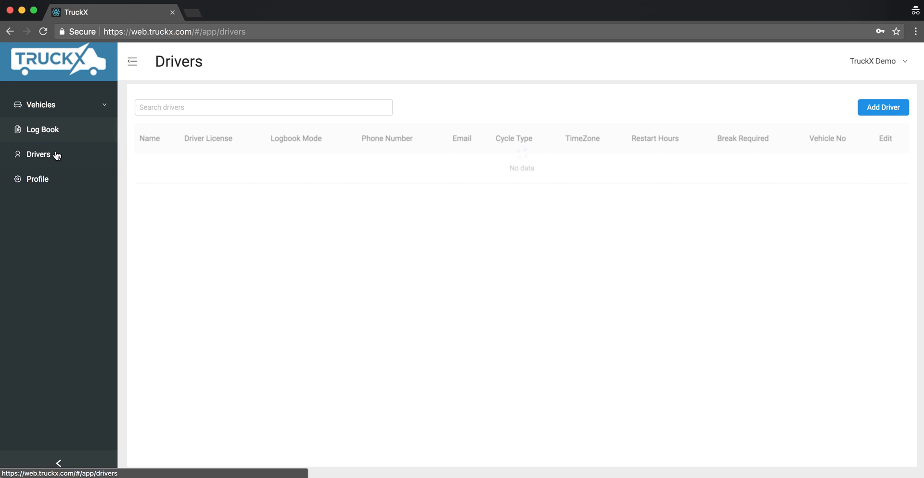
pyautogui.click(38, 154)
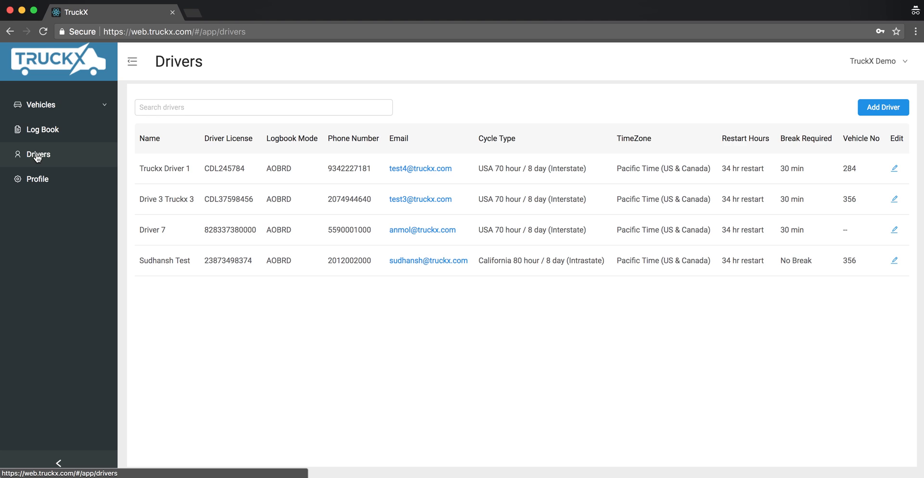
pyautogui.moveTo(174, 261)
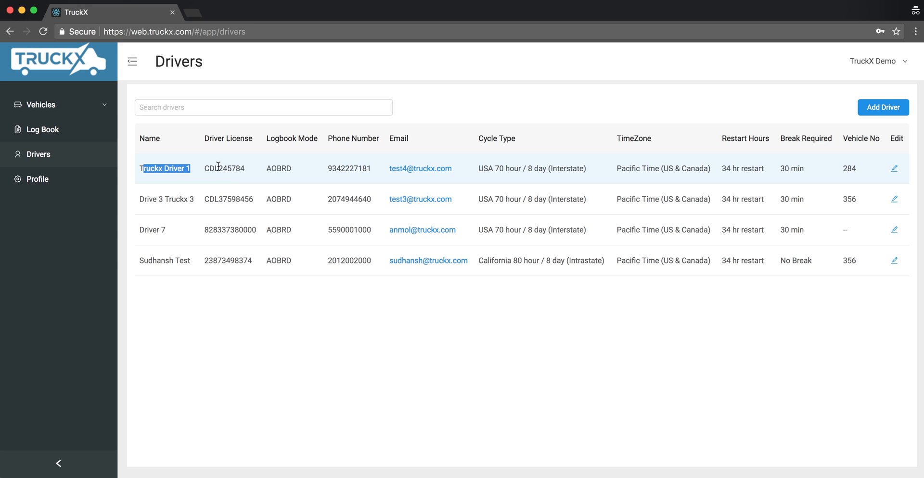
pyautogui.click(248, 169)
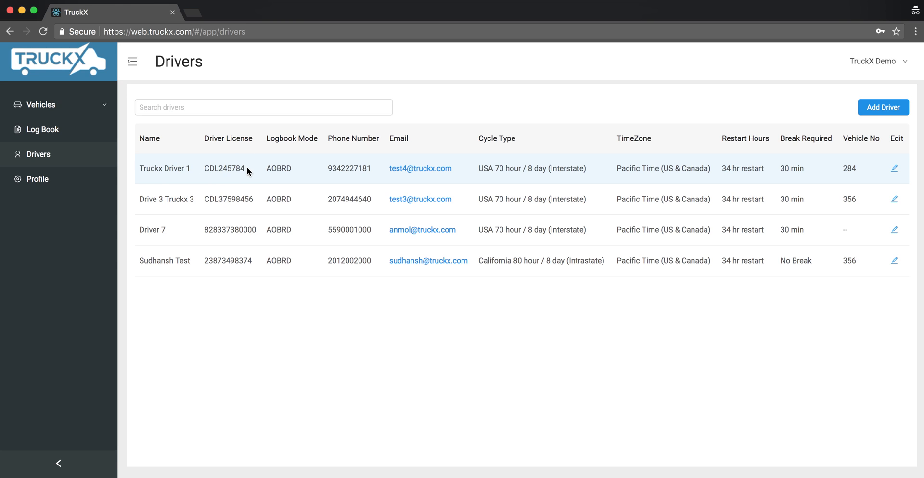
pyautogui.doubleClick(224, 169)
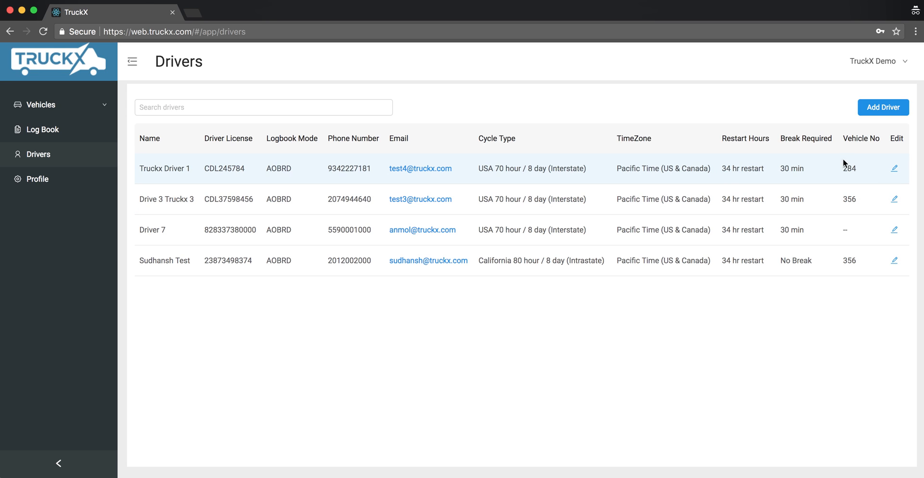
pyautogui.moveTo(900, 166)
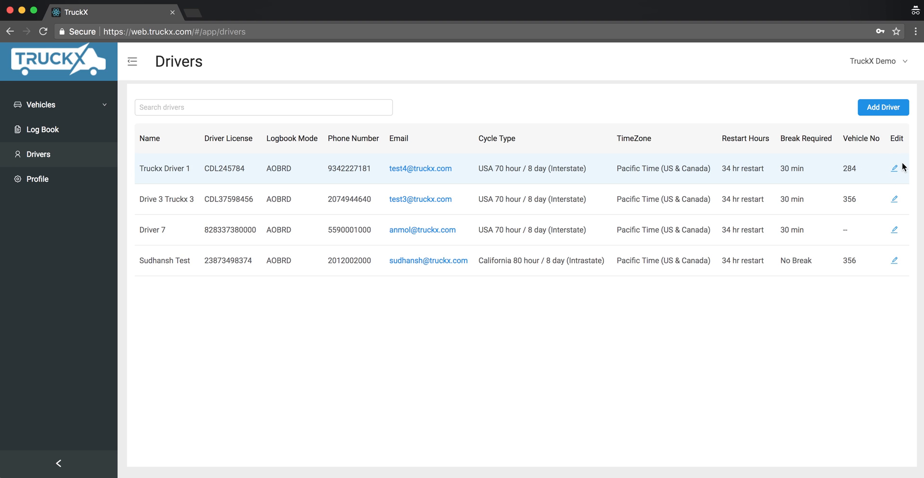
pyautogui.moveTo(896, 171)
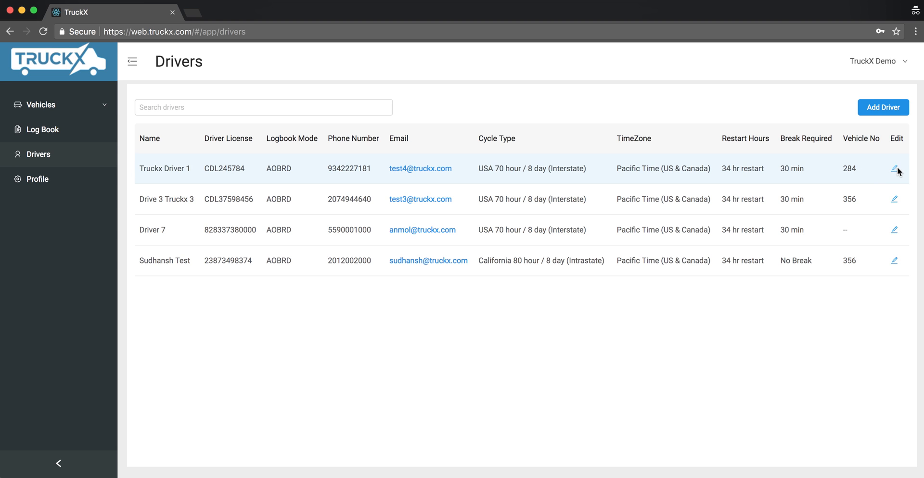
# Edit Truckx Driver 1, change the License field to CDL245785, and save
pyautogui.click(895, 169)
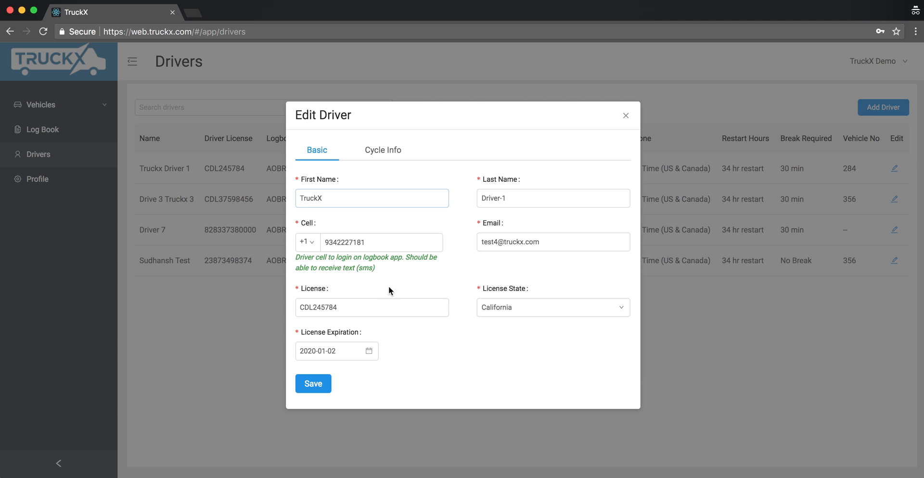
pyautogui.click(371, 307)
pyautogui.write('5')
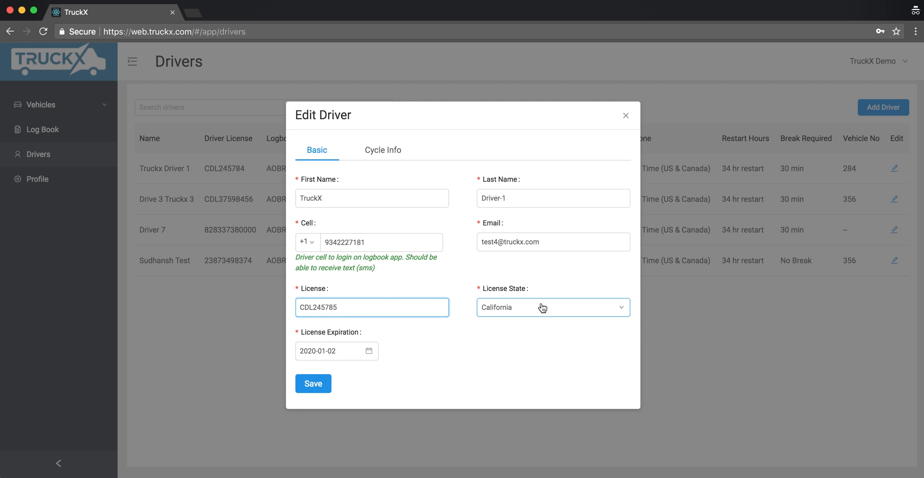
pyautogui.moveTo(313, 384)
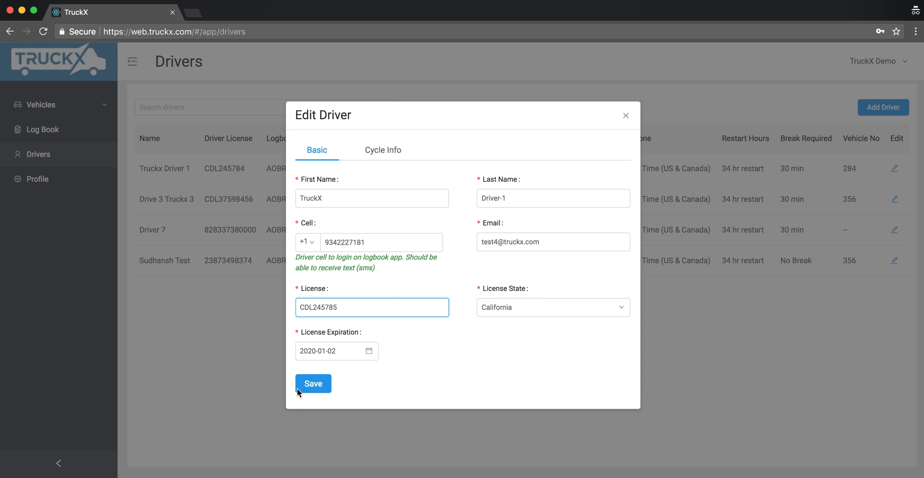
pyautogui.click(313, 383)
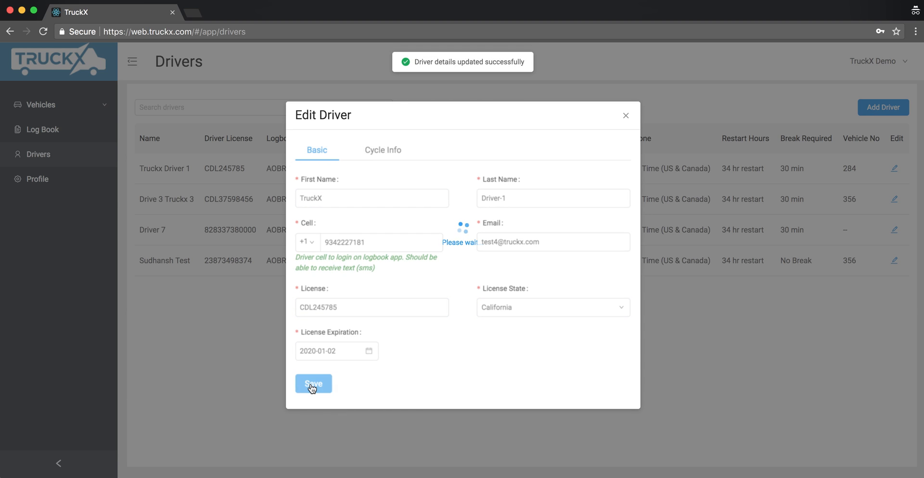
pyautogui.click(313, 384)
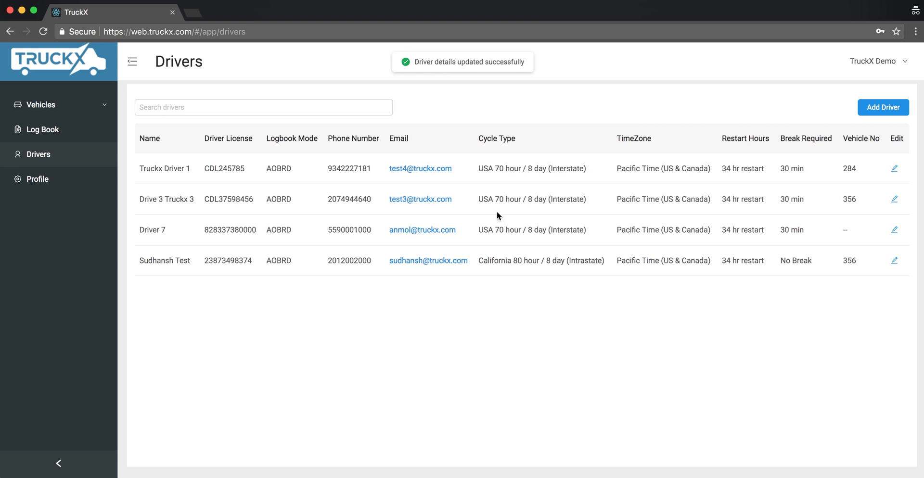
pyautogui.moveTo(570, 196)
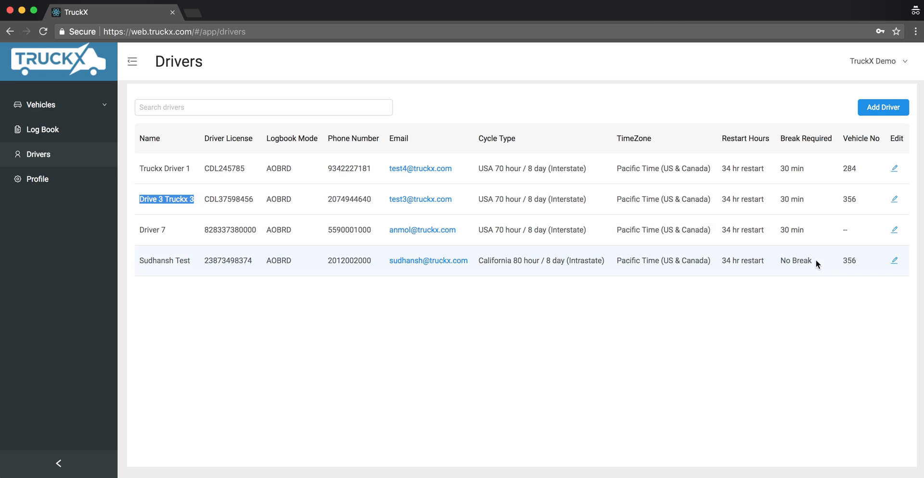
# Open Drive 3 Truckx 3's Cycle Info and review cargo types, keeping Property (Truck)
pyautogui.click(894, 199)
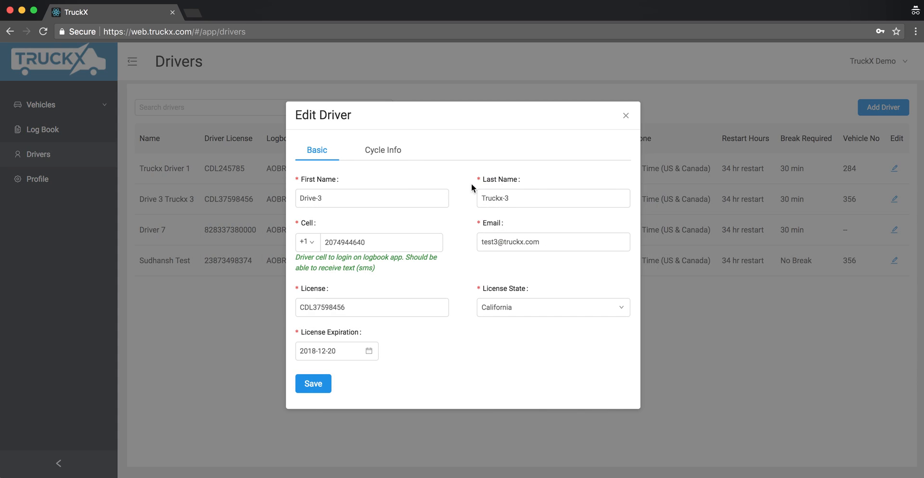
pyautogui.click(383, 149)
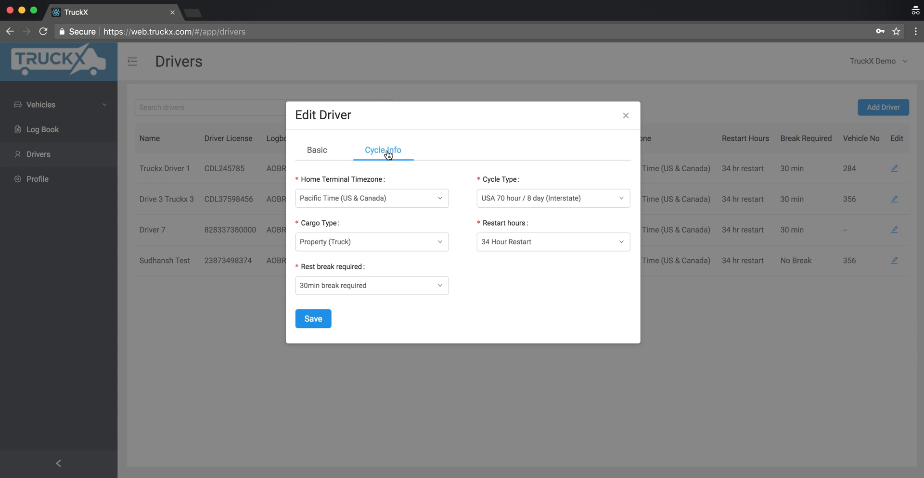
pyautogui.moveTo(328, 192)
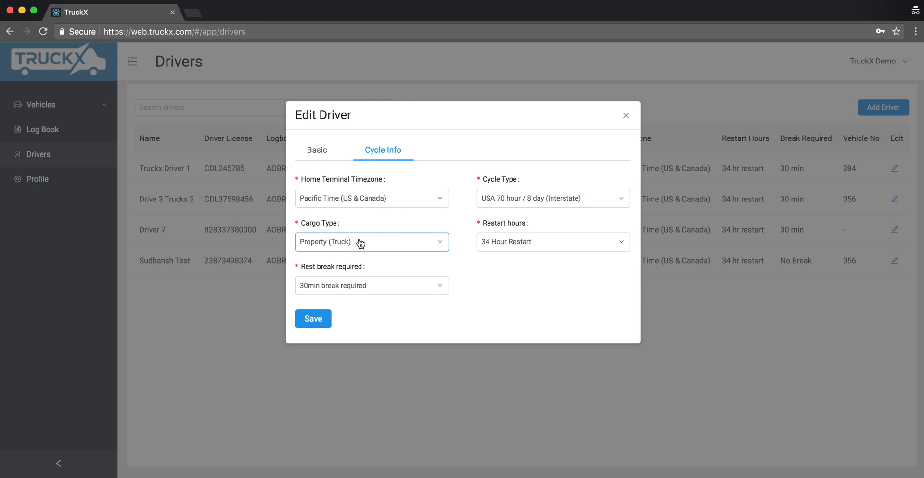
pyautogui.click(371, 242)
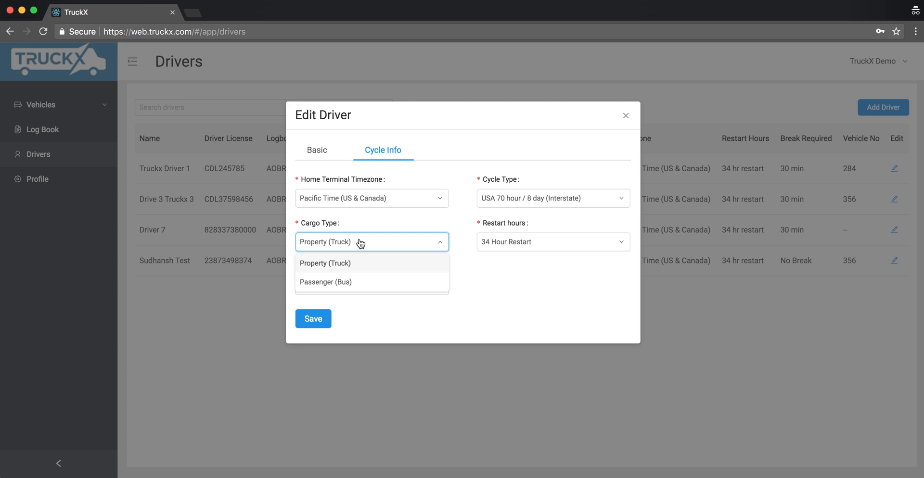
pyautogui.click(324, 263)
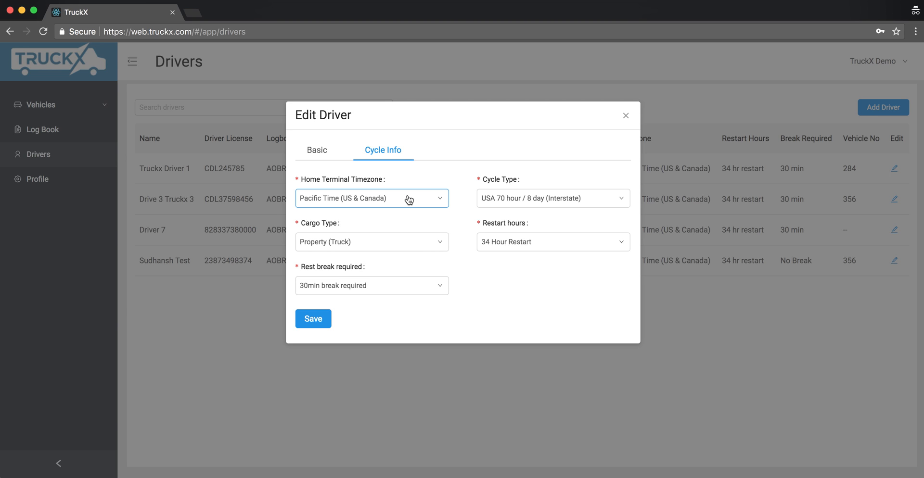
pyautogui.moveTo(487, 316)
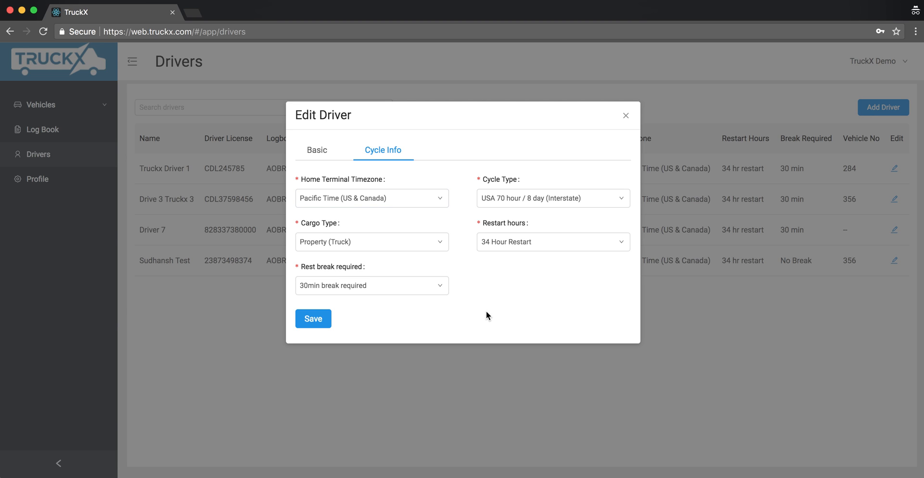
pyautogui.moveTo(335, 189)
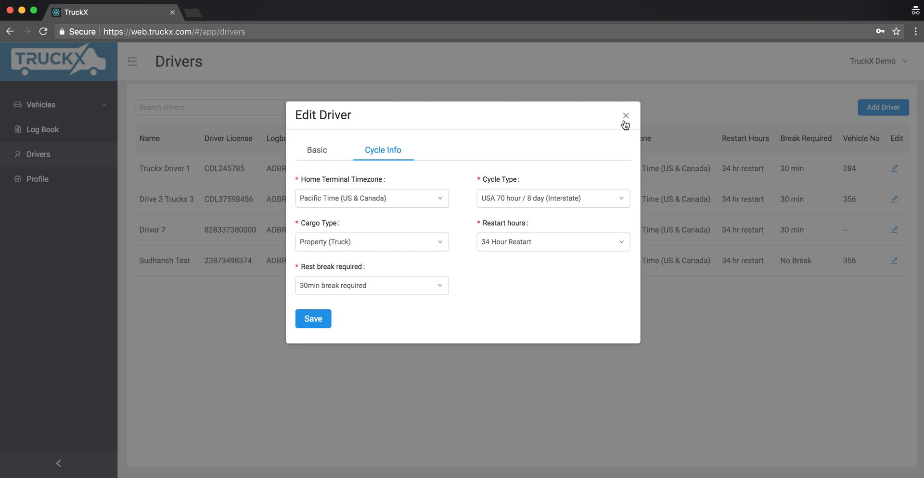
# Close Drive 3 Truckx 3's Edit Driver dialog without saving
pyautogui.click(625, 115)
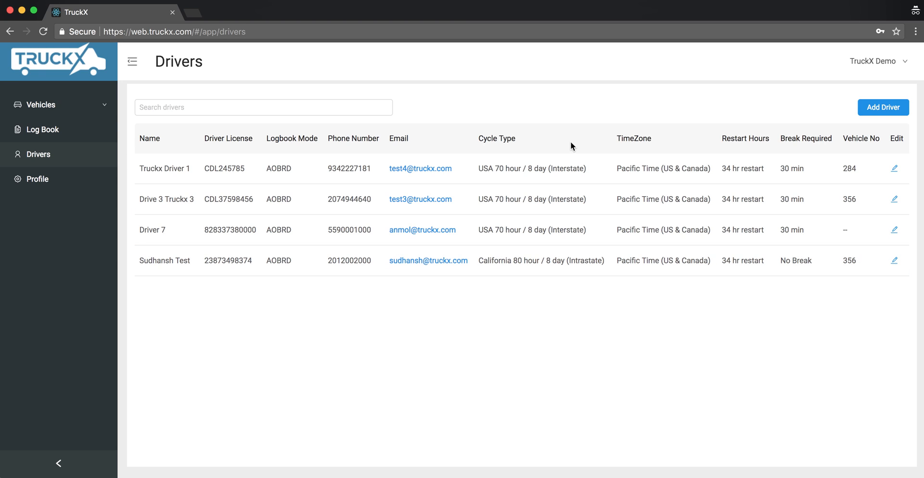
pyautogui.moveTo(609, 107)
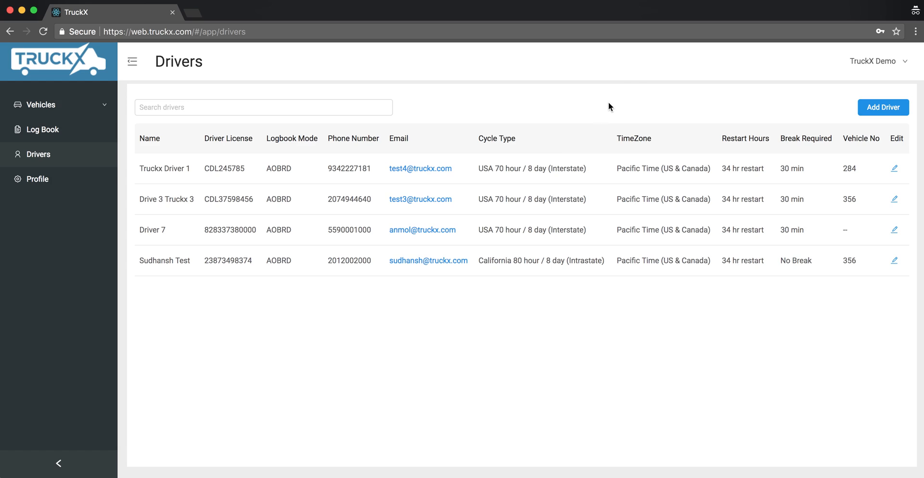